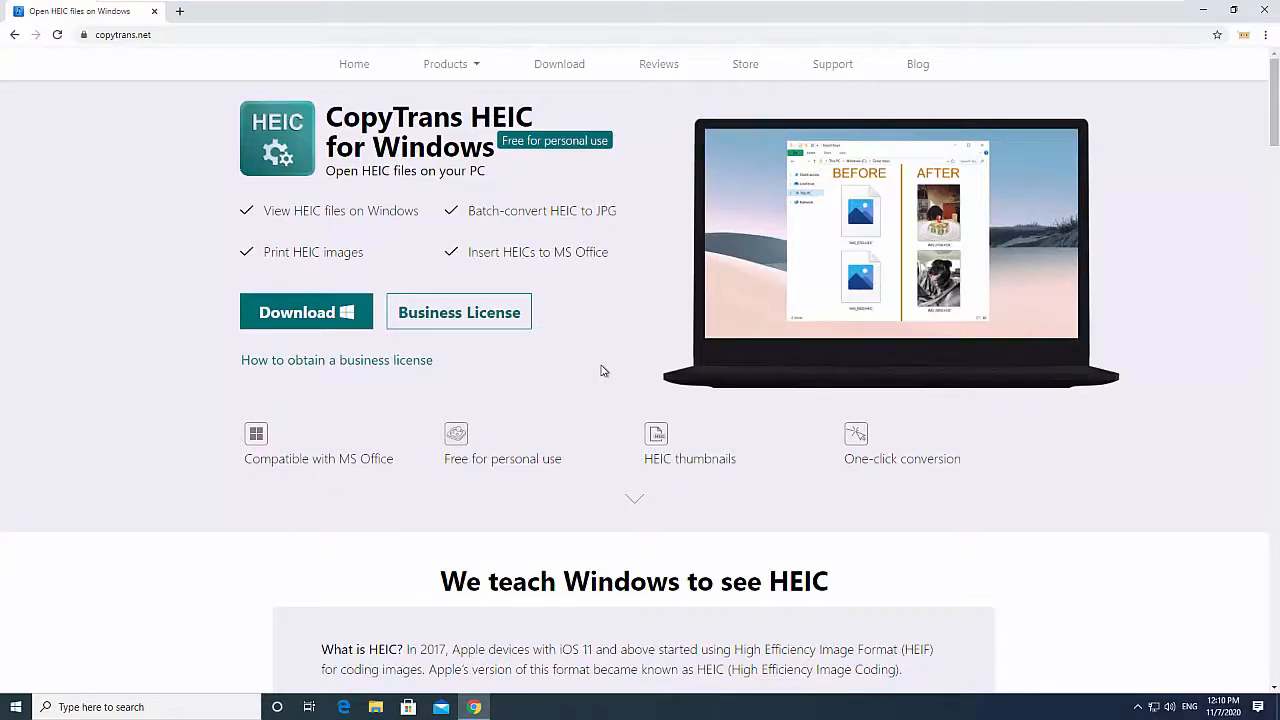
- Open the copytrans.net Reviews page and scroll down to Lance's one-star review and staff reply
left_click(658, 64)
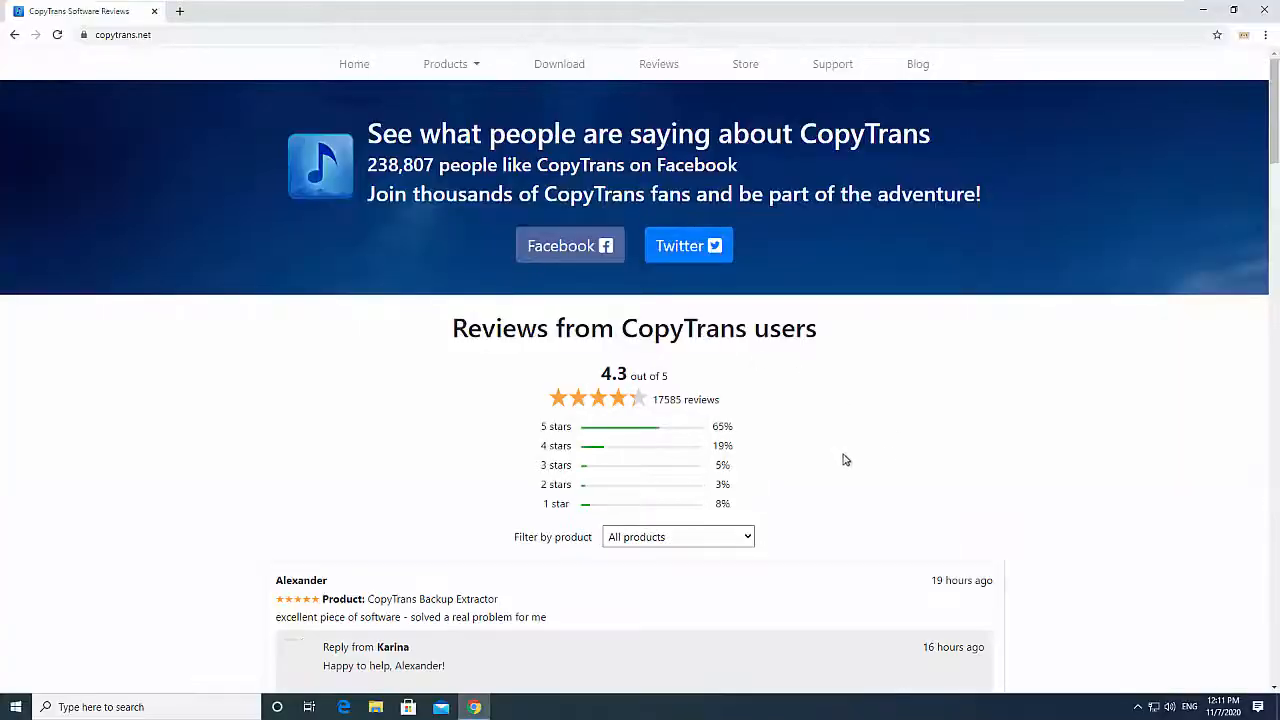
scroll("down", 3)
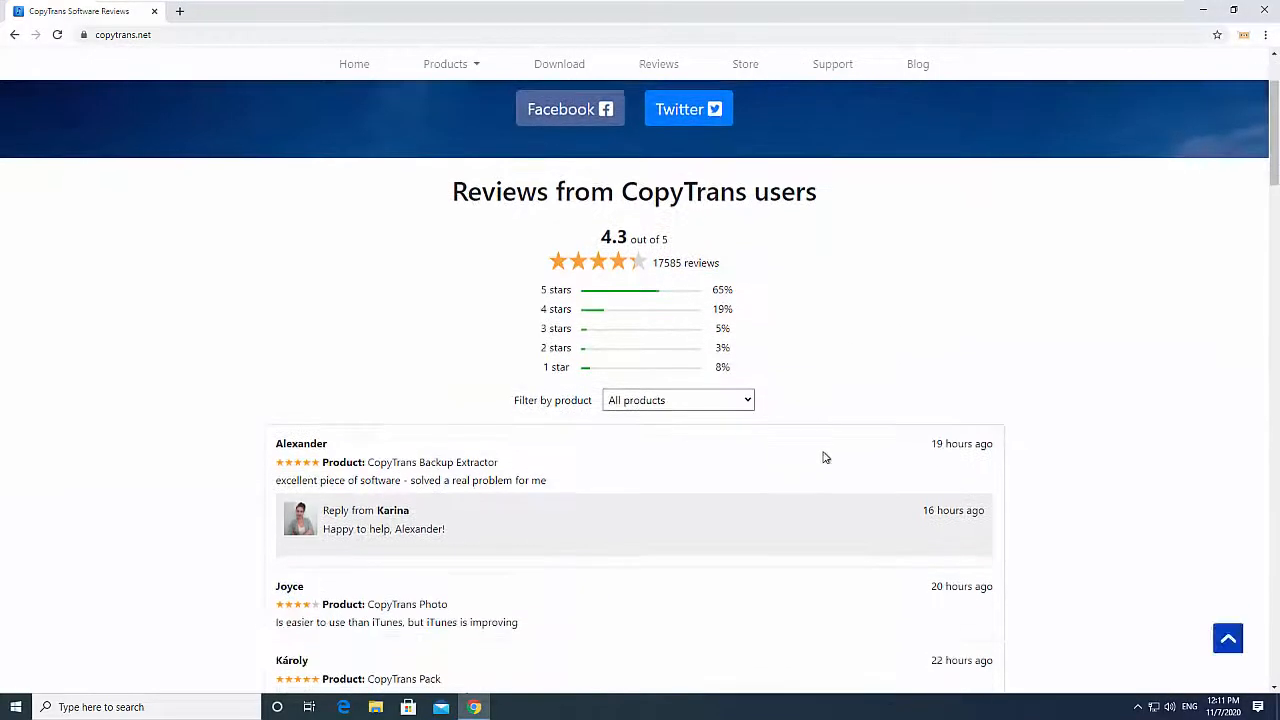
scroll("down", 3)
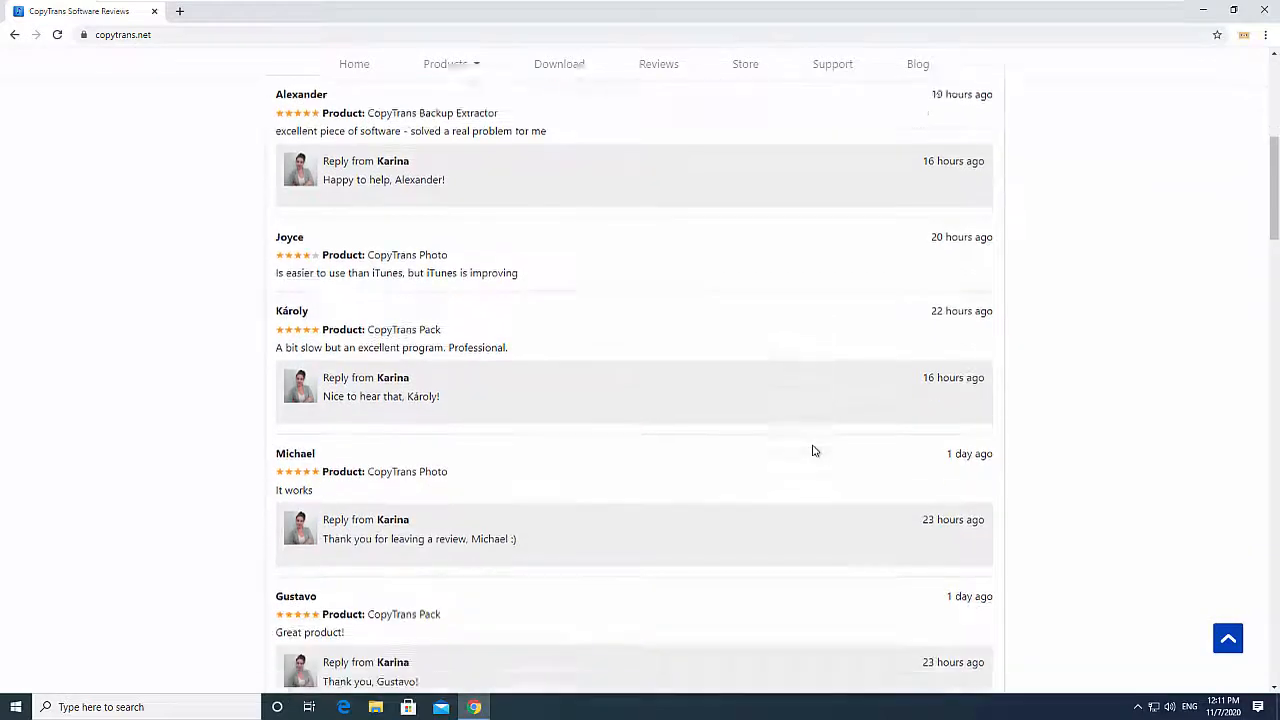
scroll("down", 3)
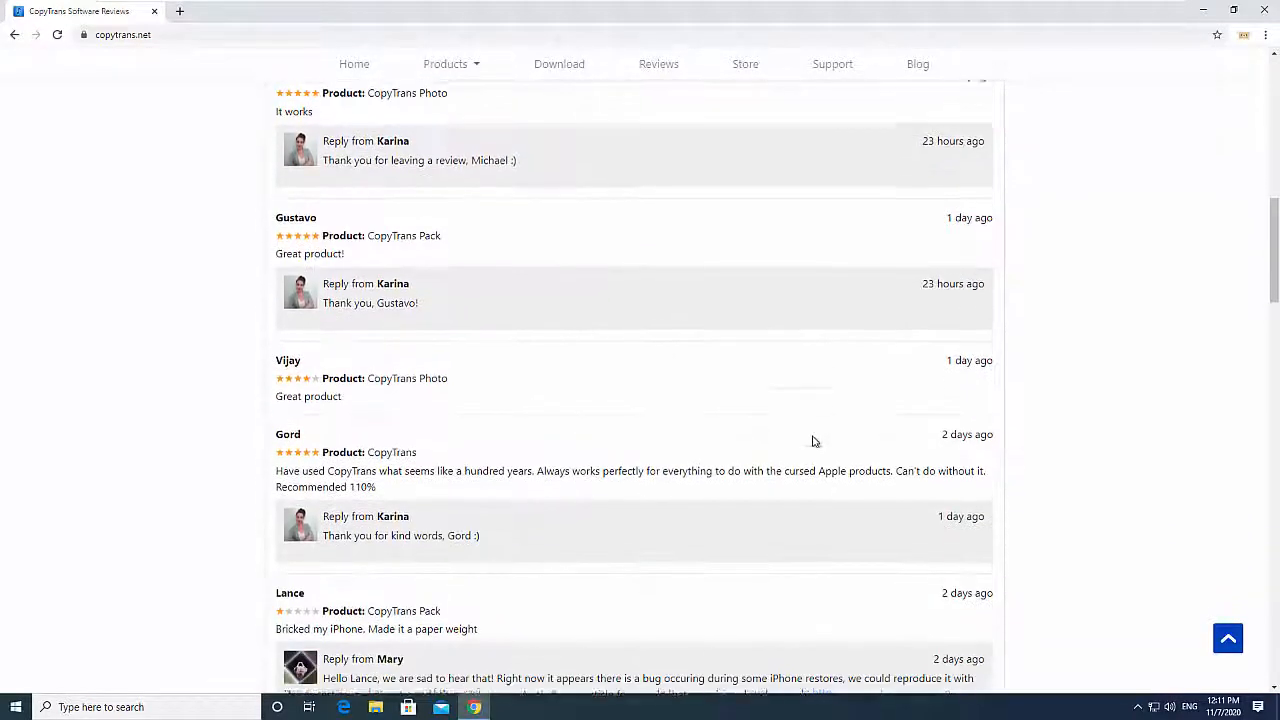
scroll("down", 3)
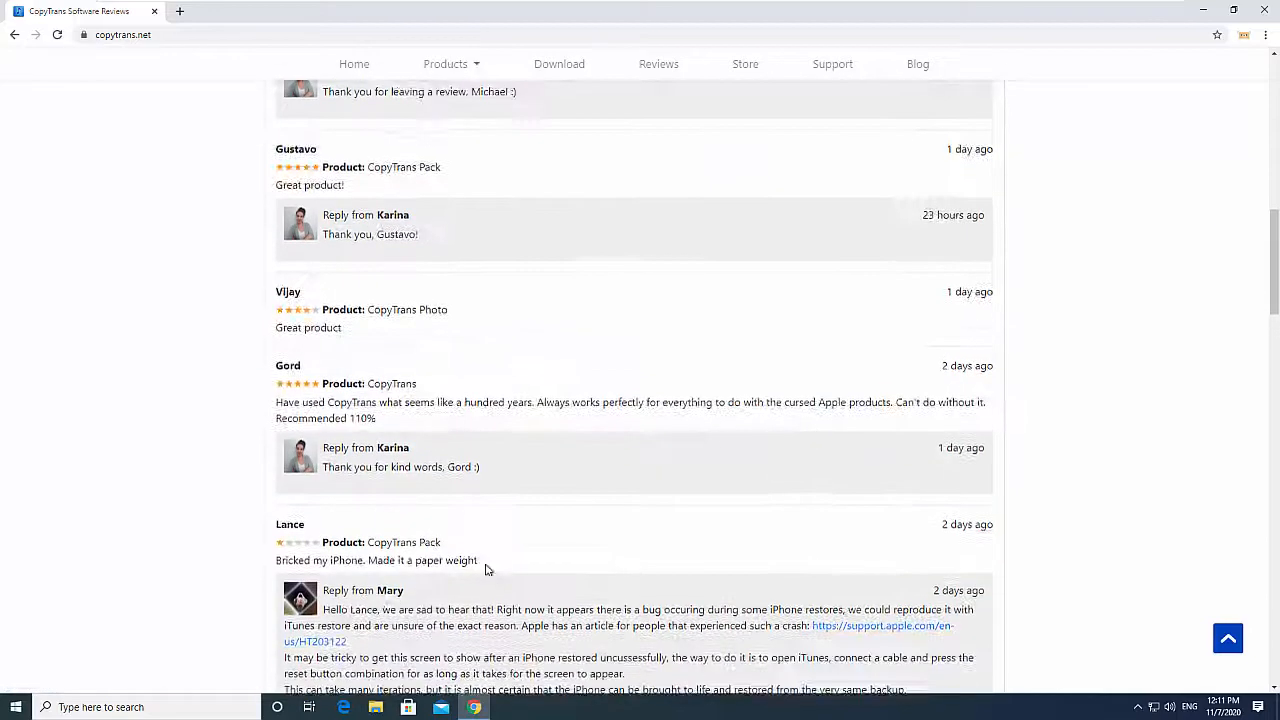
- Select CopyTransHEICforWindowsv1.007.exe in the Downloads folder of File Explorer
left_click(375, 707)
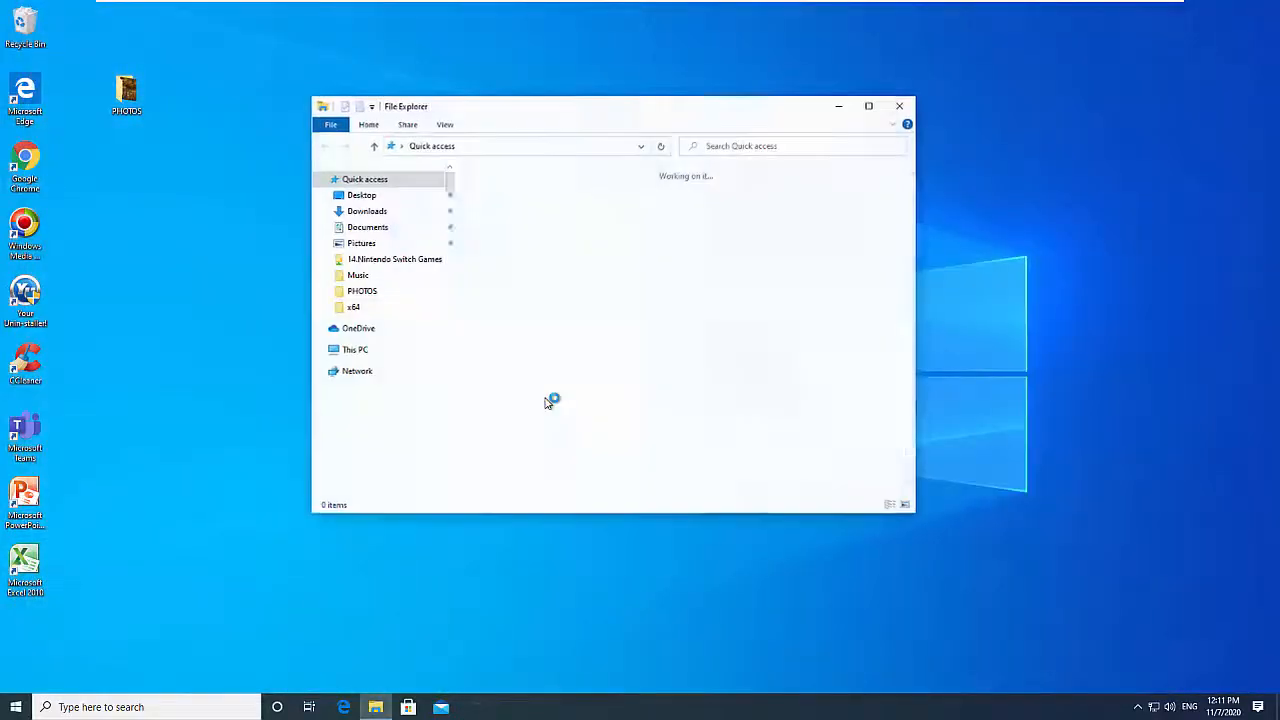
left_click(367, 211)
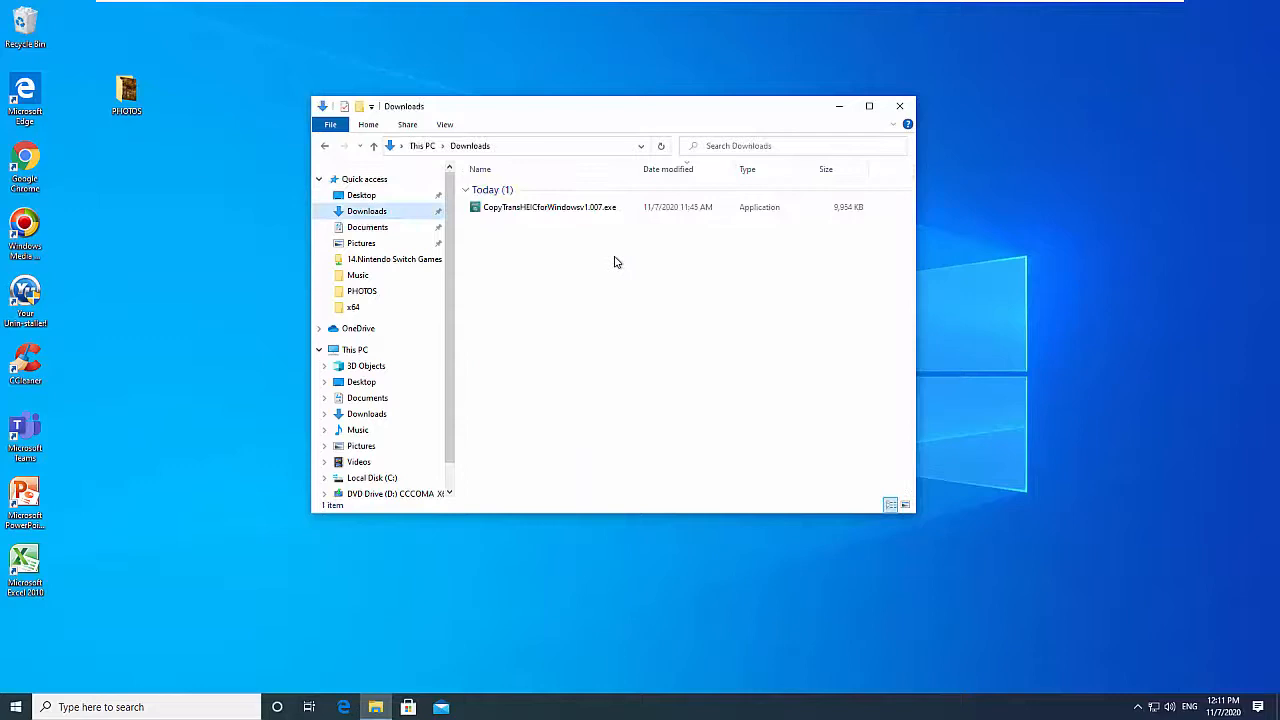
left_click(549, 207)
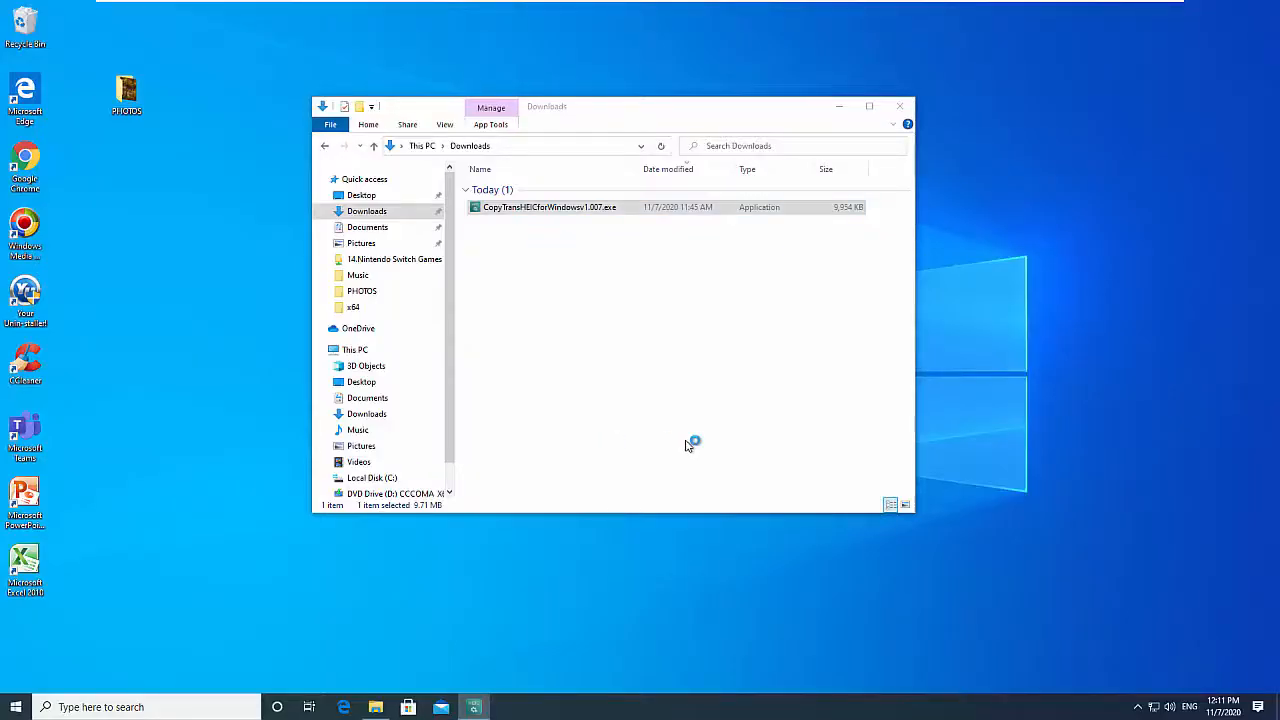
- Run the CopyTrans HEIC installer for personal use, then close the post-install browser window
double_click(549, 207)
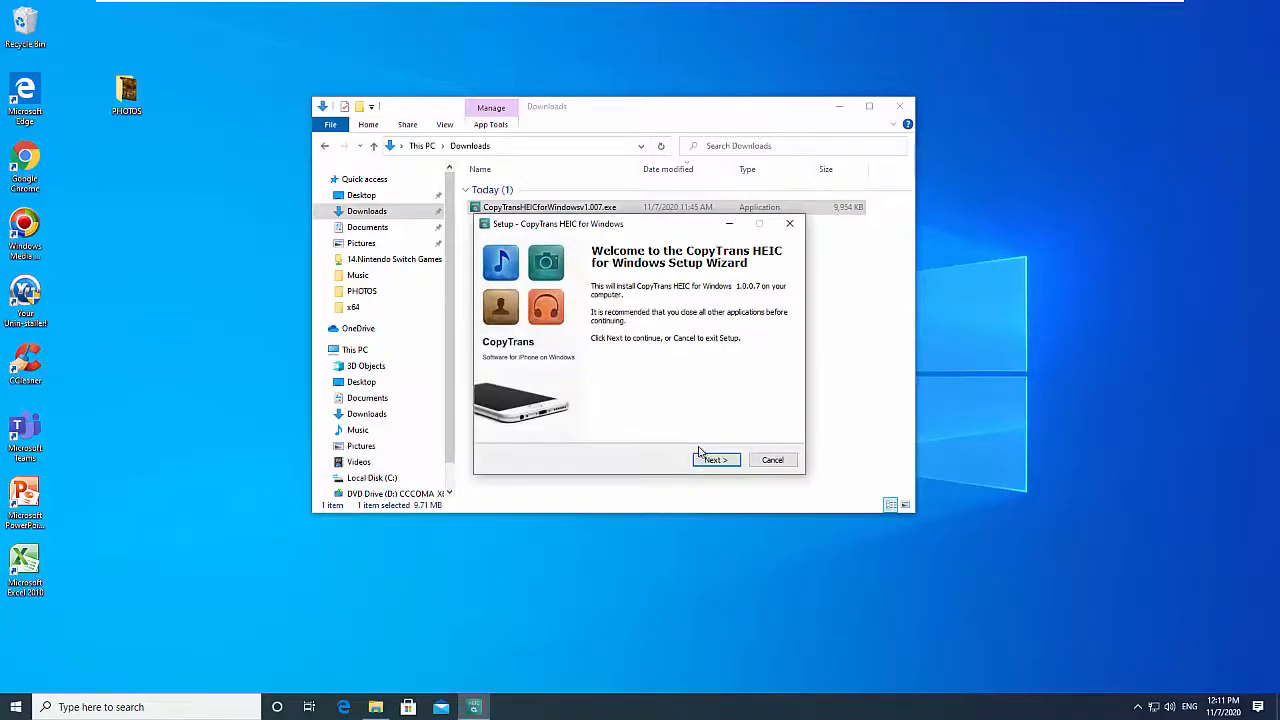
left_click(715, 459)
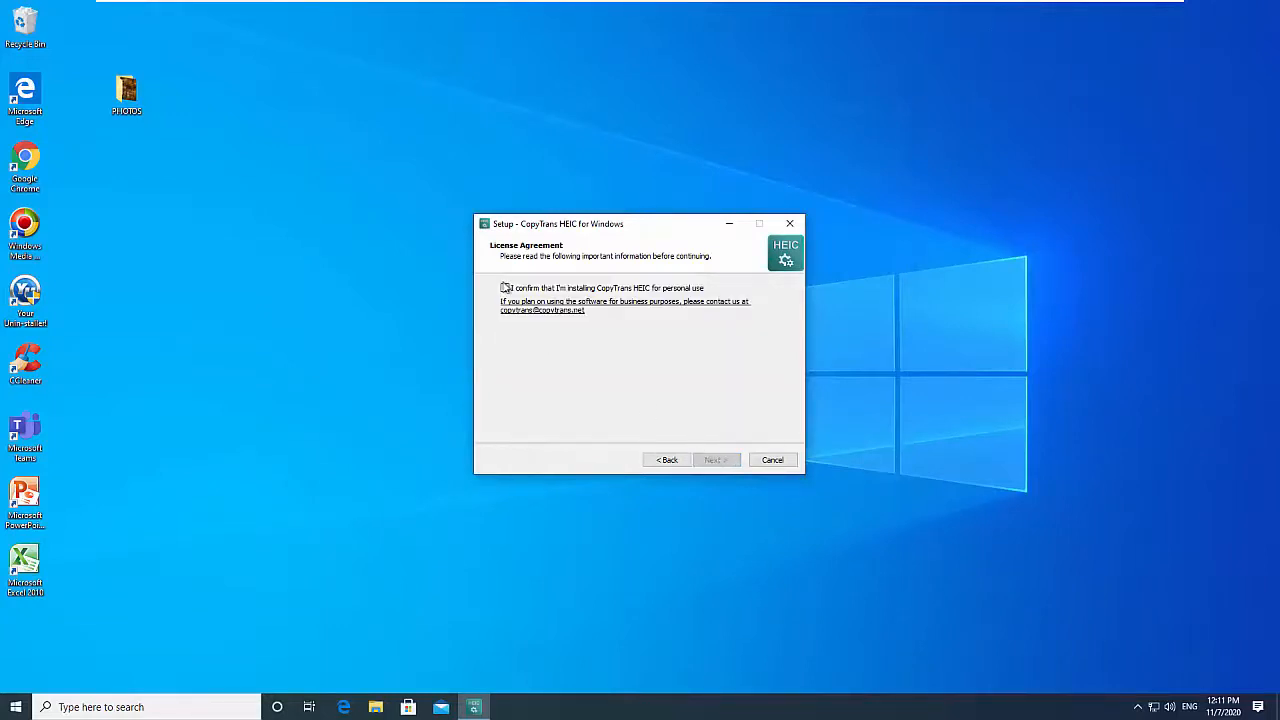
left_click(715, 459)
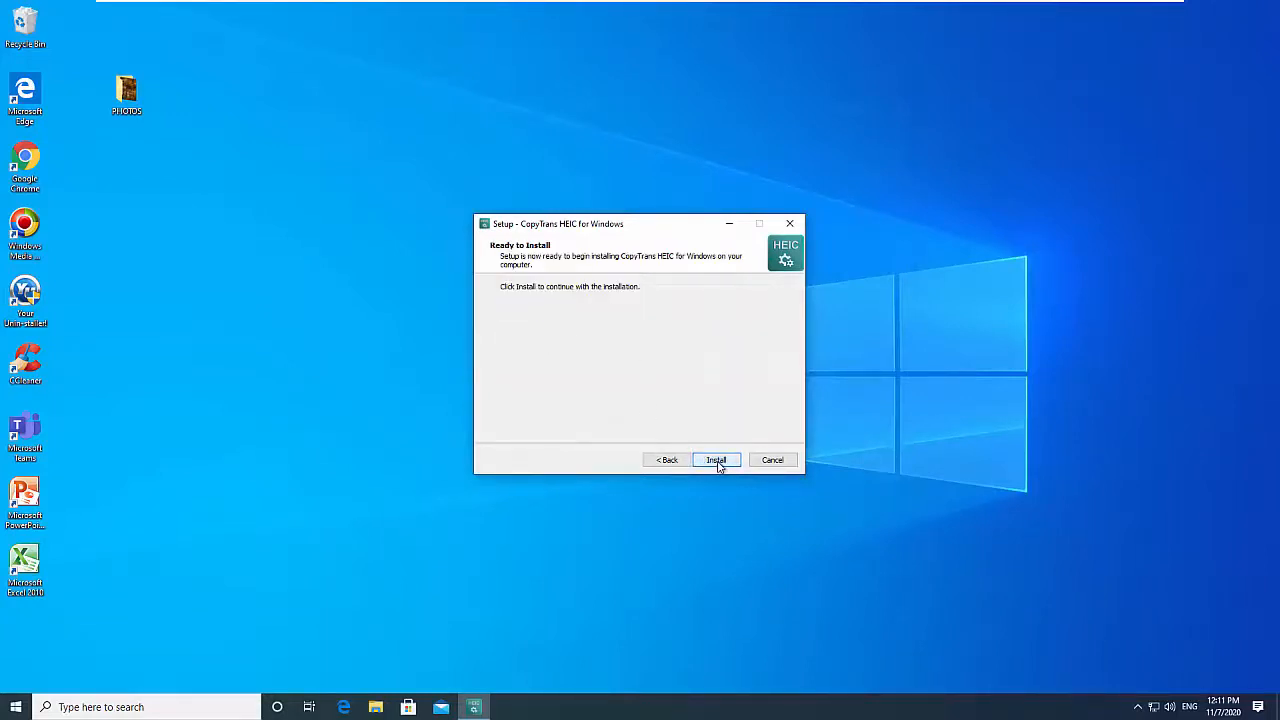
left_click(715, 459)
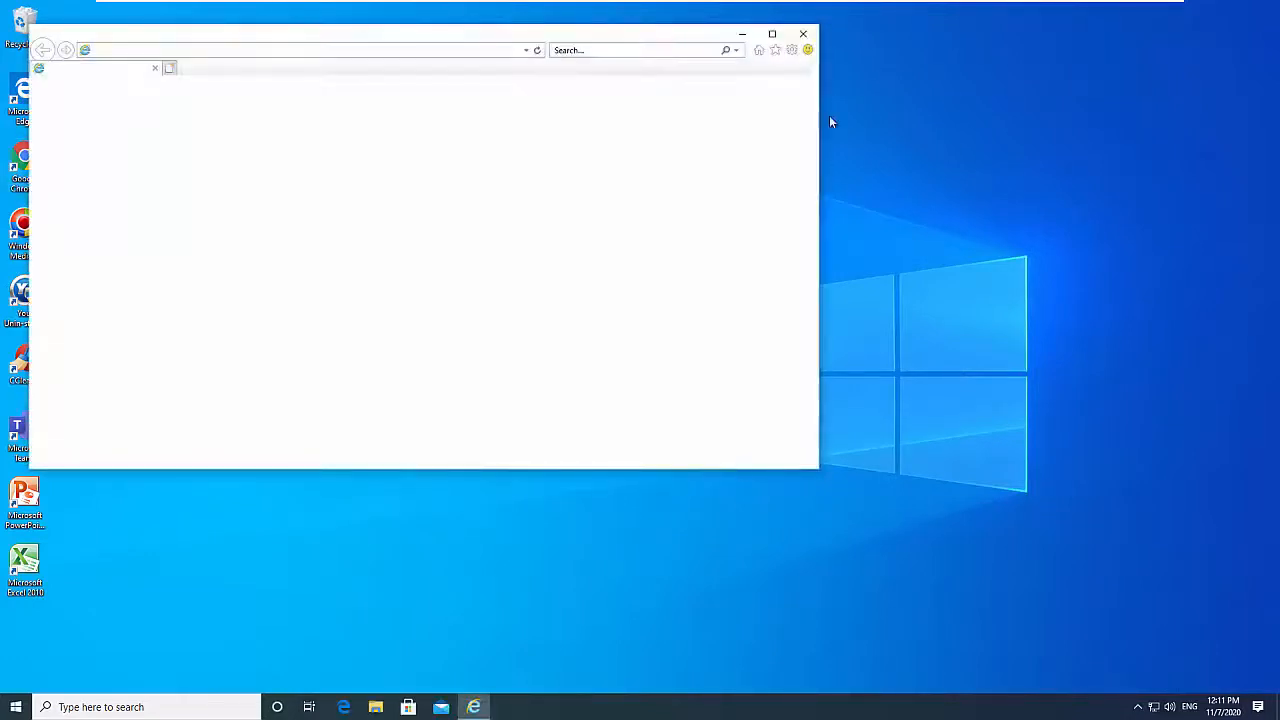
left_click(803, 33)
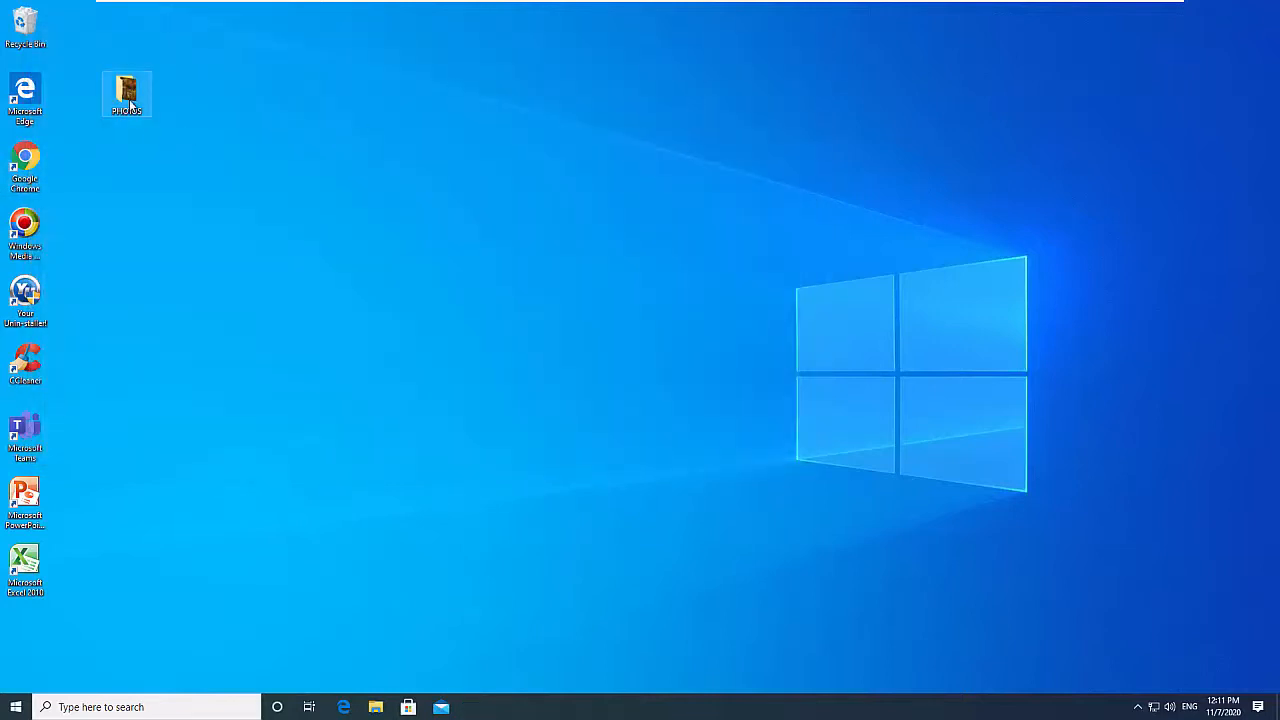
- In the desktop PHOTOS folder, convert sample1.heic with 'Convert to JPEG with CopyTrans' and select sample1.jpg
double_click(127, 90)
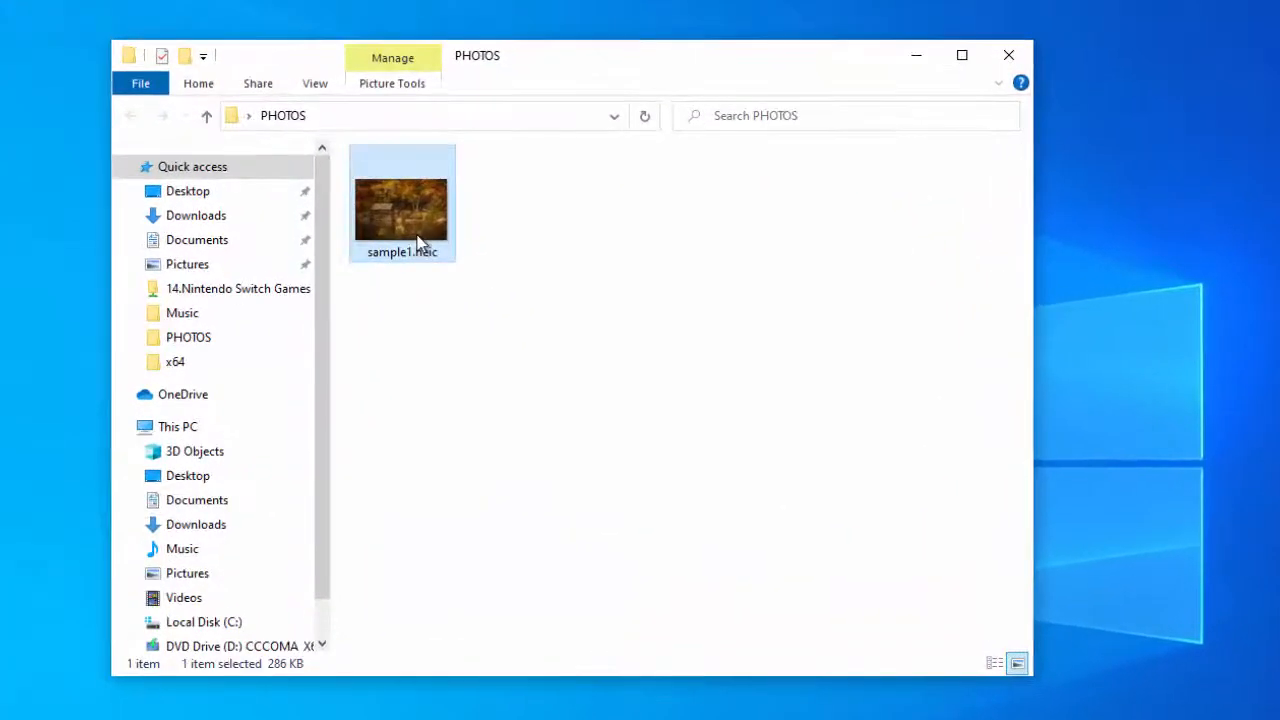
right_click(401, 205)
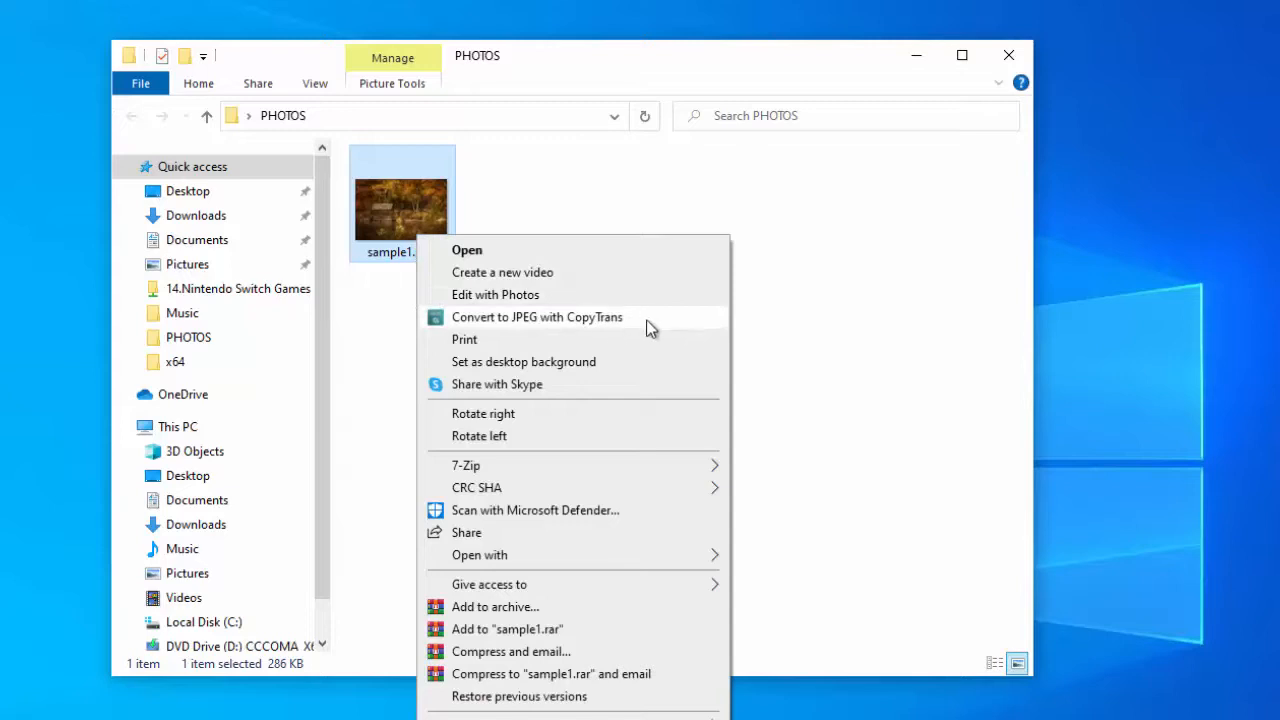
left_click(537, 317)
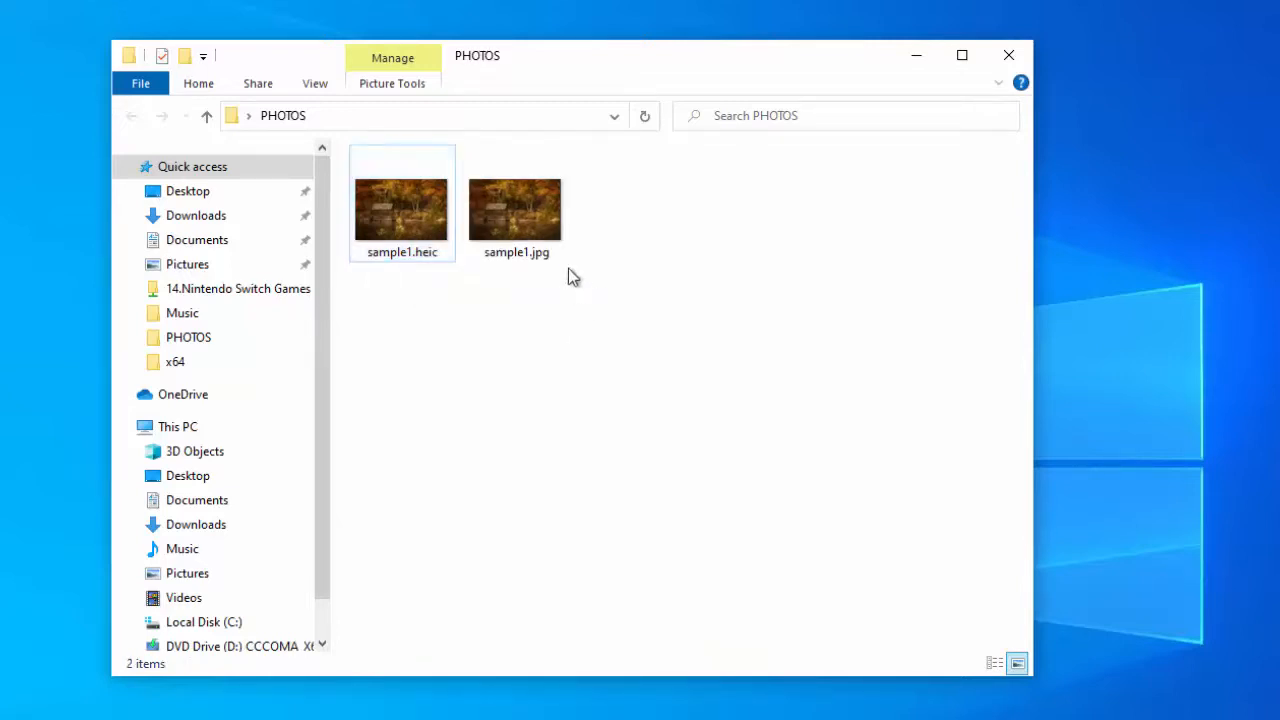
left_click(516, 205)
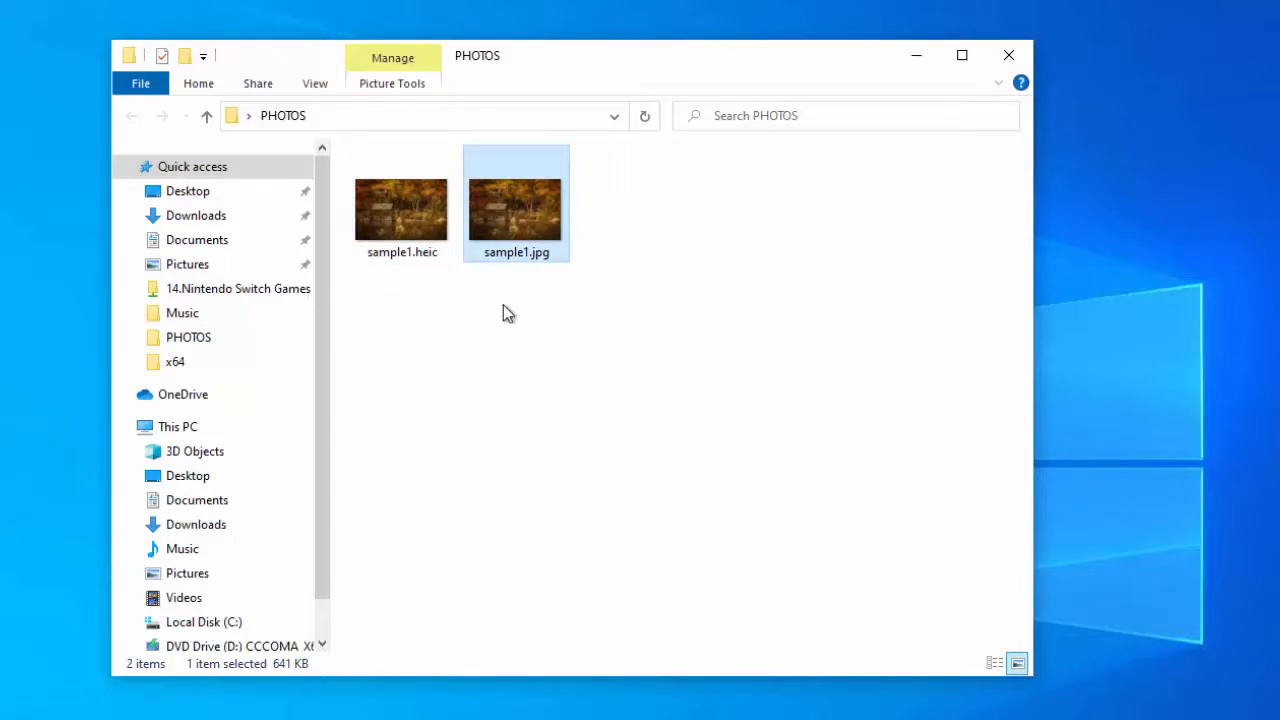
key("alt")
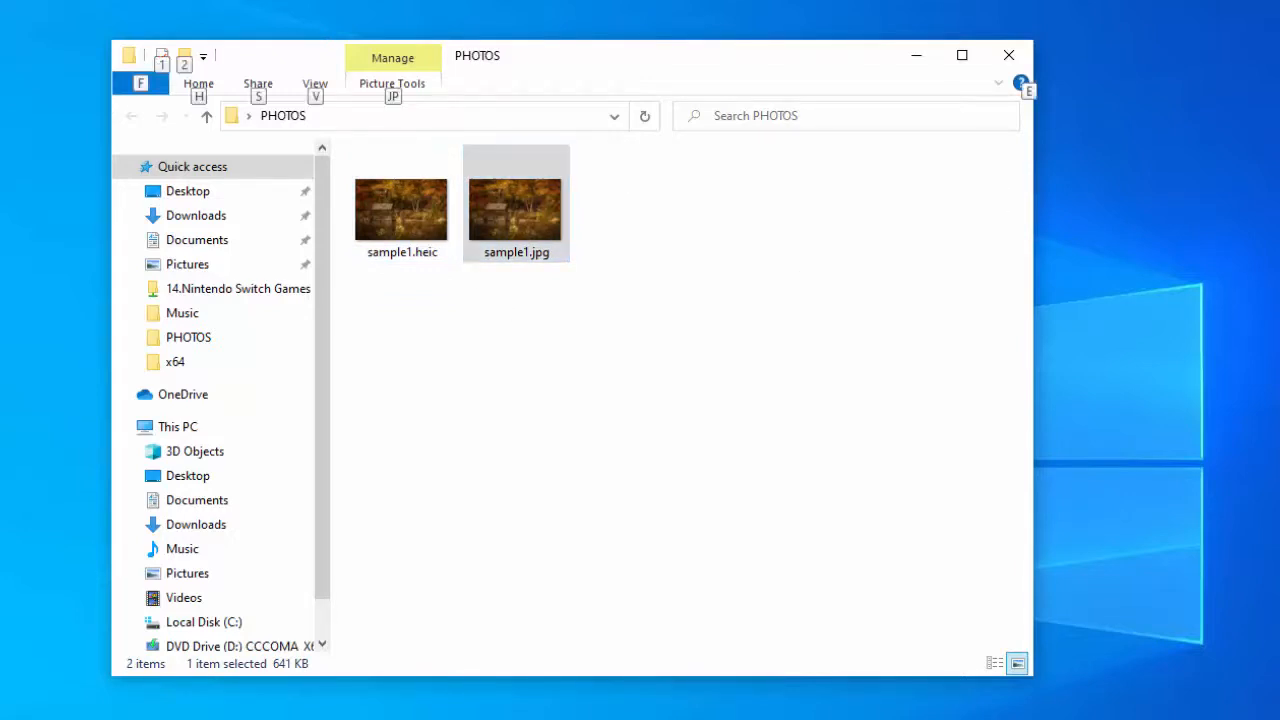